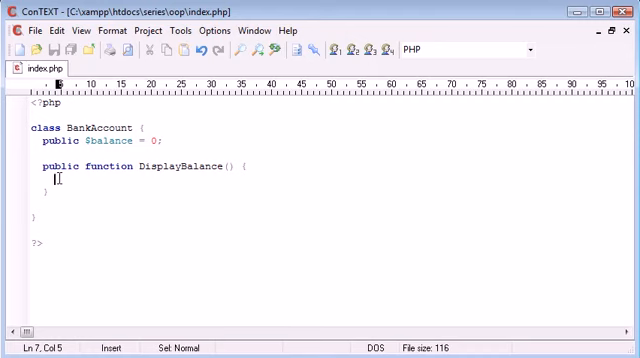
Write echo $balance; inside DisplayBalance, then remove the mistyped $balance variable
text(echo)
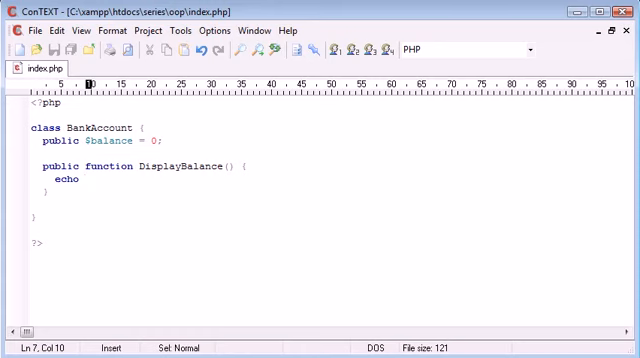
text($)
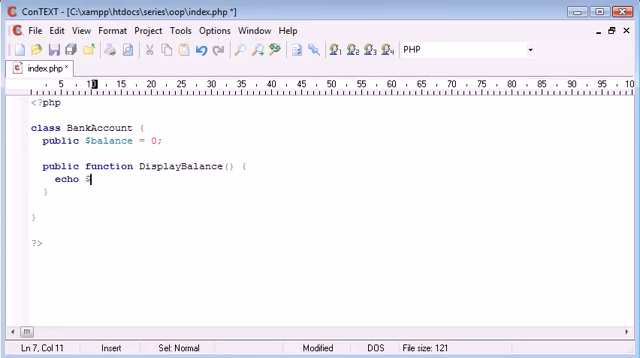
text(balance;)
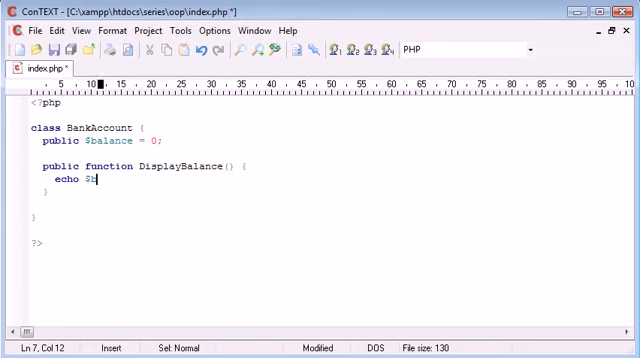
key(BackSpace)
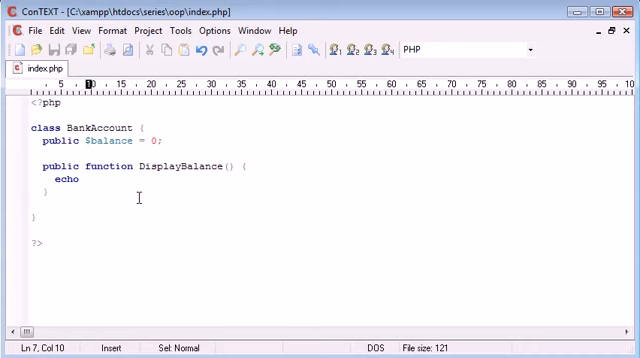
Correct the statement to echo $this->balance; and save index.php
text($this)
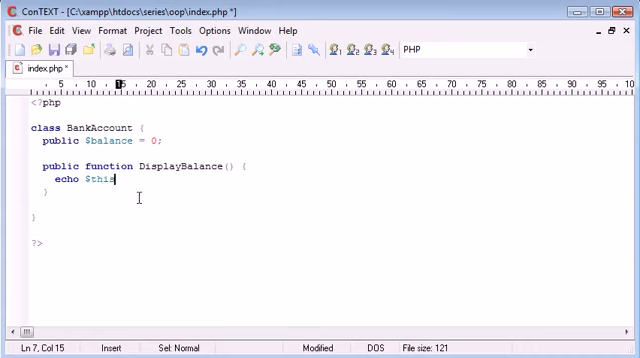
text(->)
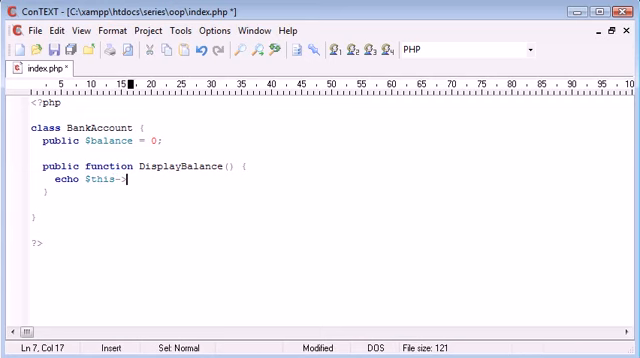
key(ctrl+s)
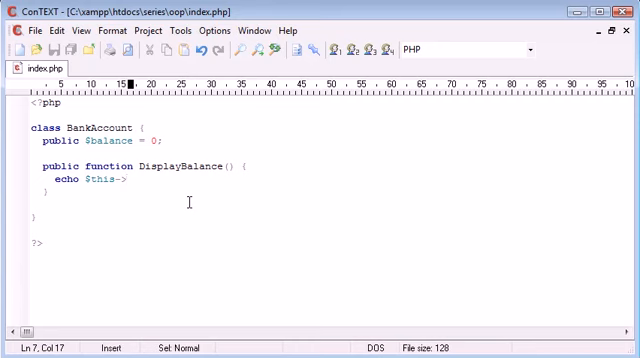
text(balance;)
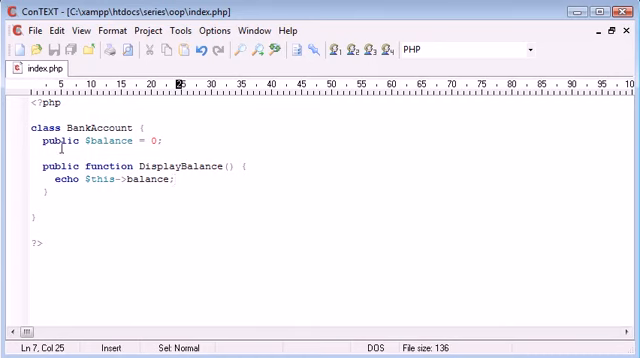
double_click(148, 184)
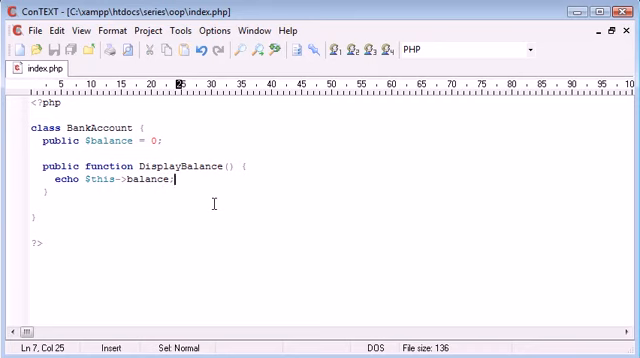
mouse_move(164, 142)
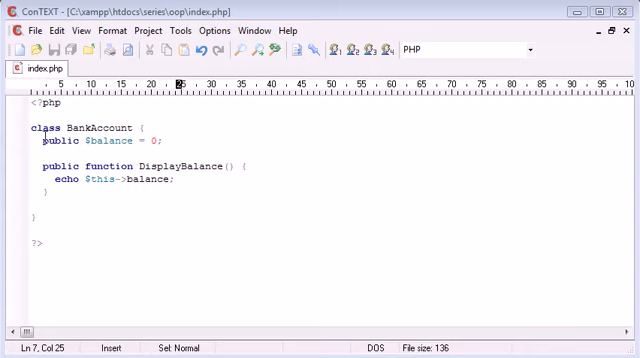
mouse_move(24, 190)
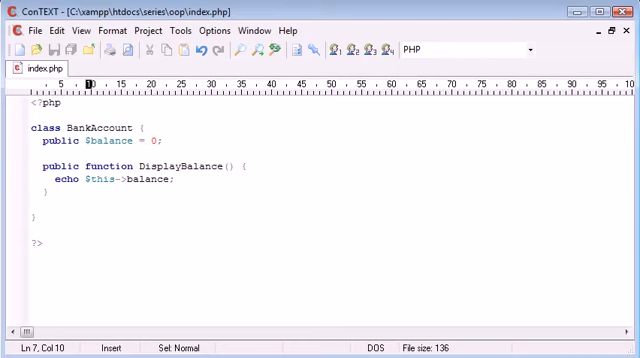
Prefix the echoed value with the 'Balance: ' label concatenated to $this->balance
text('.)
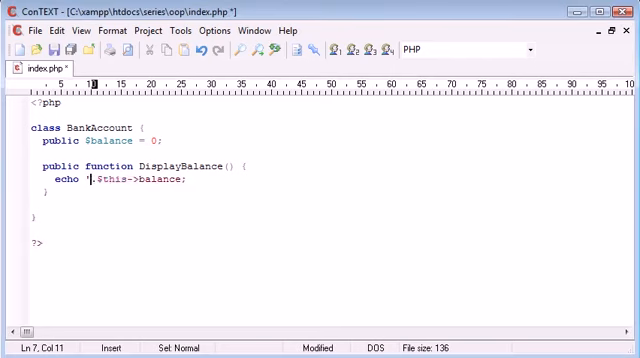
text($)
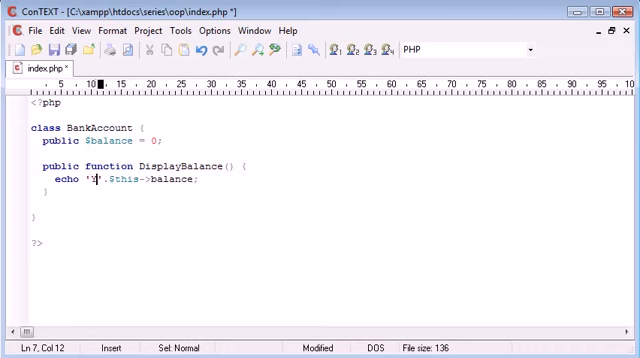
text(Balance:)
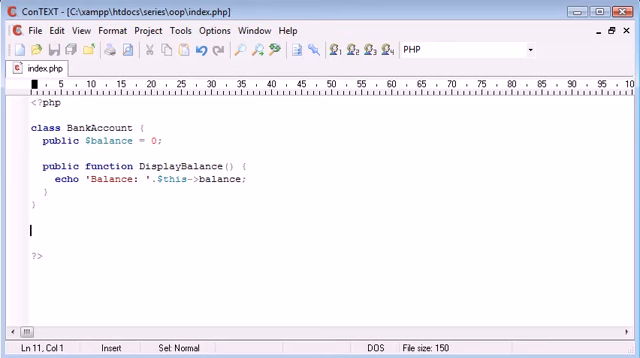
text(echo)
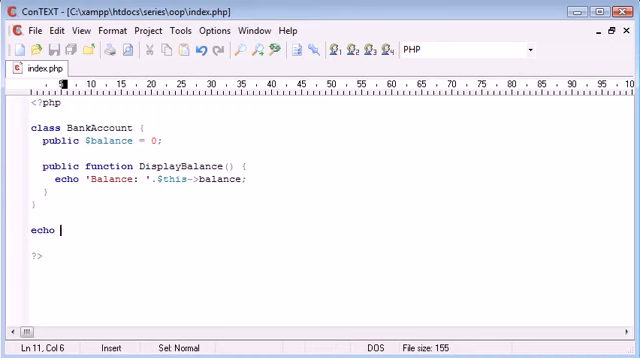
text(Banka)
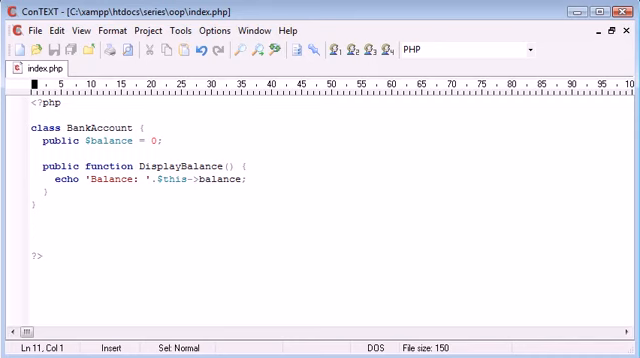
Create the object with $alex = new BankAccount(); below the class
text($)
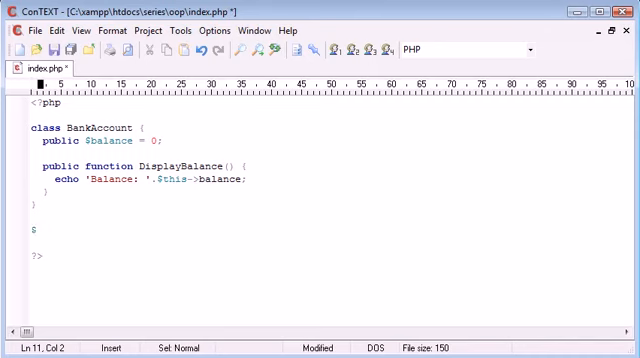
text(alex =)
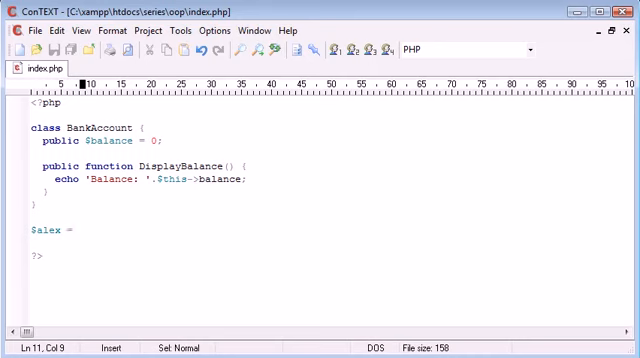
text(new Bank)
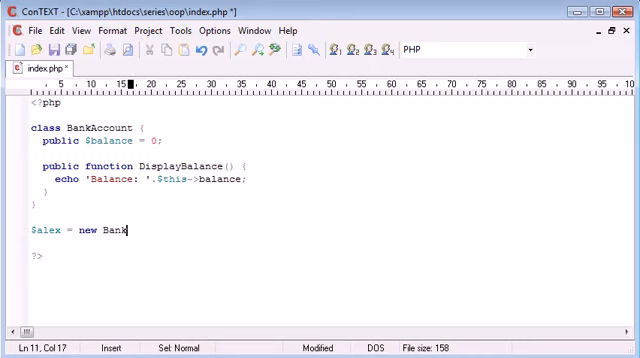
text(Account();)
text($alex-)
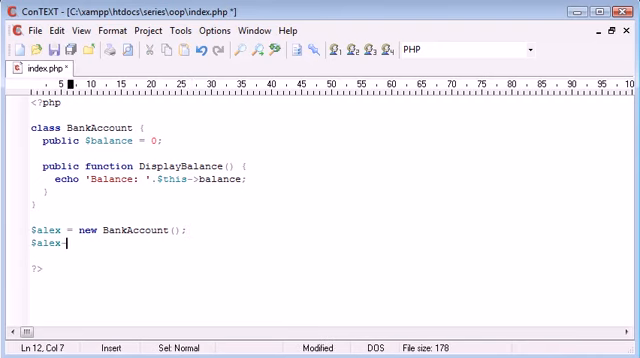
Call $alex->DisplayBalance(); on the next line and save
text(>)
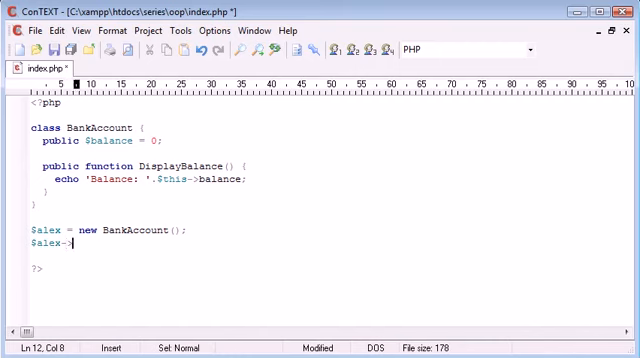
key(ctrl+s)
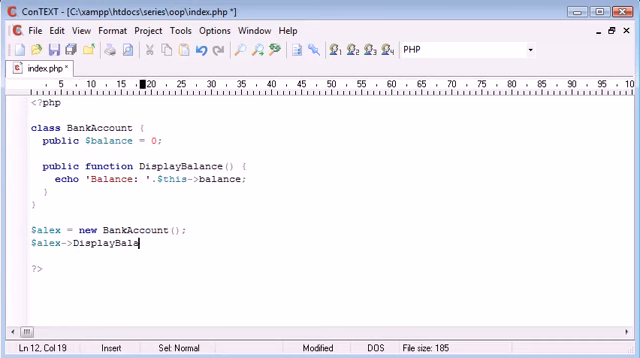
text(nce();)
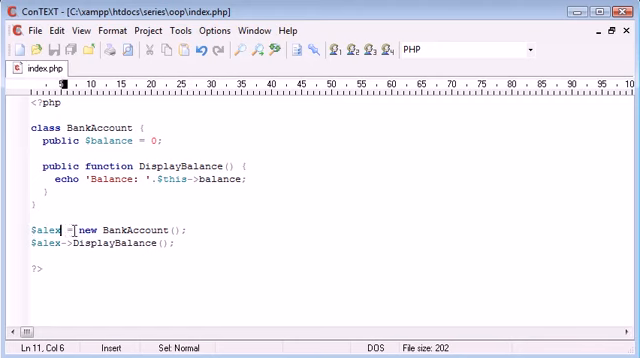
Select the starting balance value 0 in public $balance = 0; for replacement
drag(28, 228, 164, 228)
text(1)
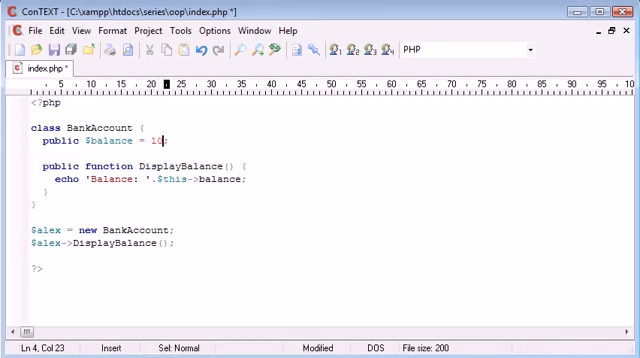
Make the starting balance read public $balance = 13.5;
text(.5)
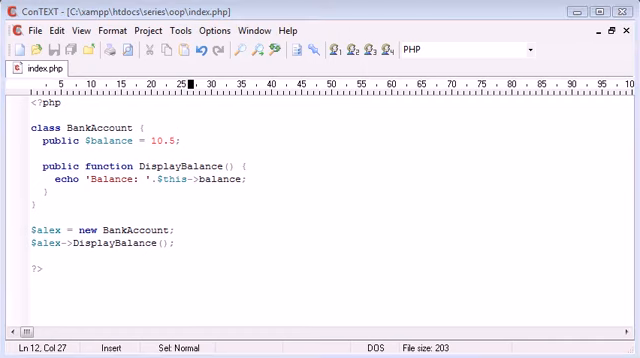
Change DisplayBalance to return the 'Balance: ' string instead of echoing it
click(84, 180)
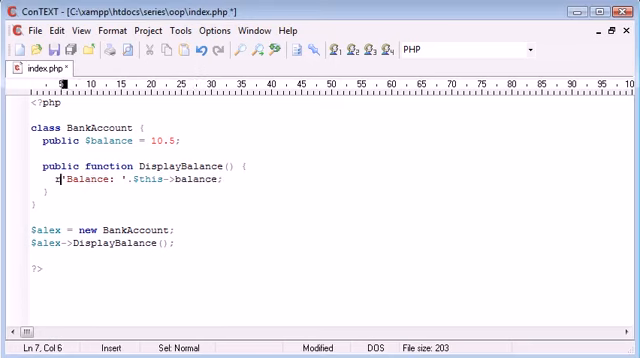
text(return)
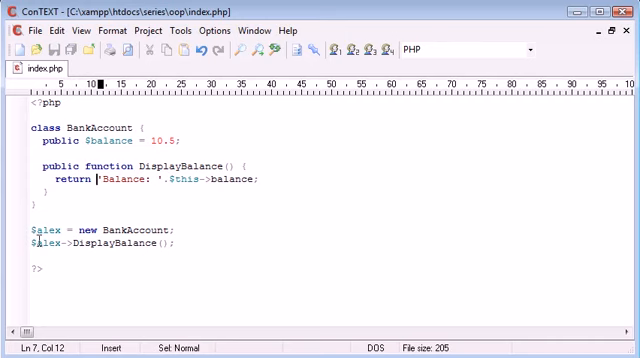
text(echo)
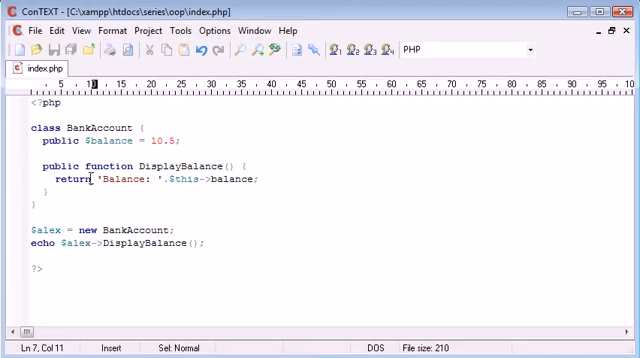
double_click(40, 244)
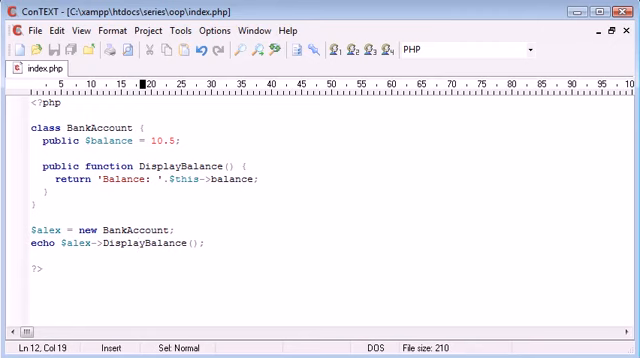
mouse_move(196, 194)
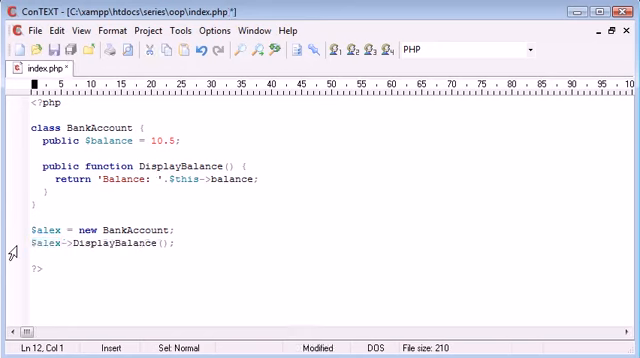
Echo the result of $alex->DisplayBalance(); on the call line and save
key(ctrl+s)
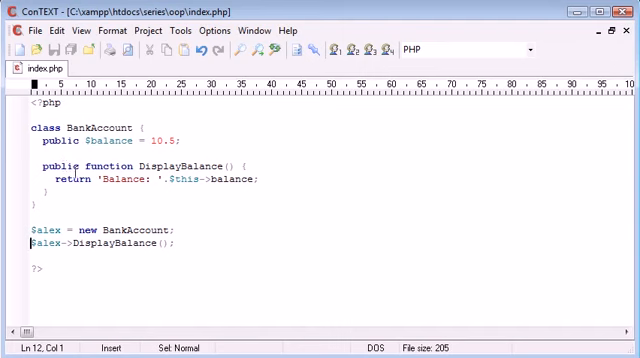
text(echo)
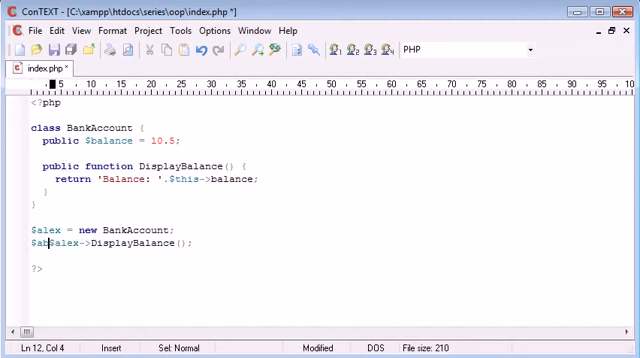
text(balance)
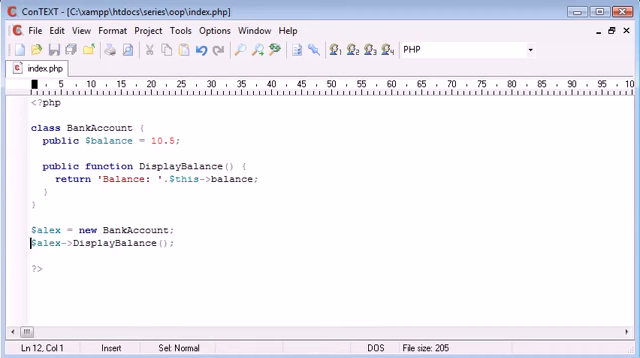
text(echo)
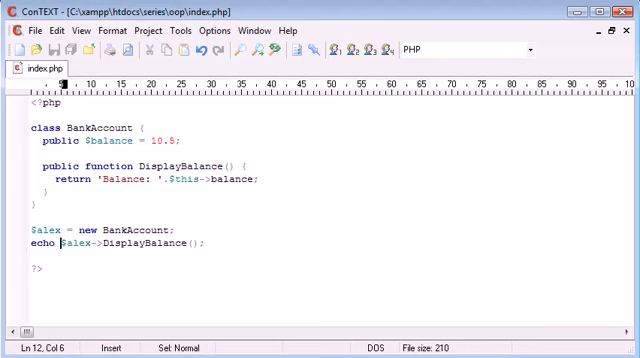